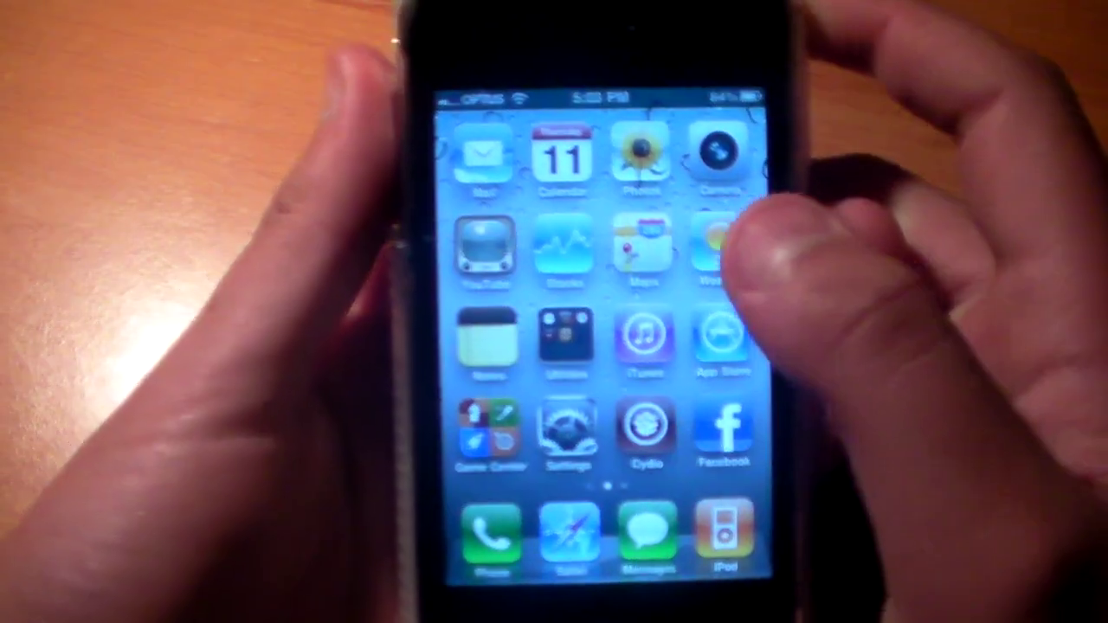
pyautogui.click(710, 246)
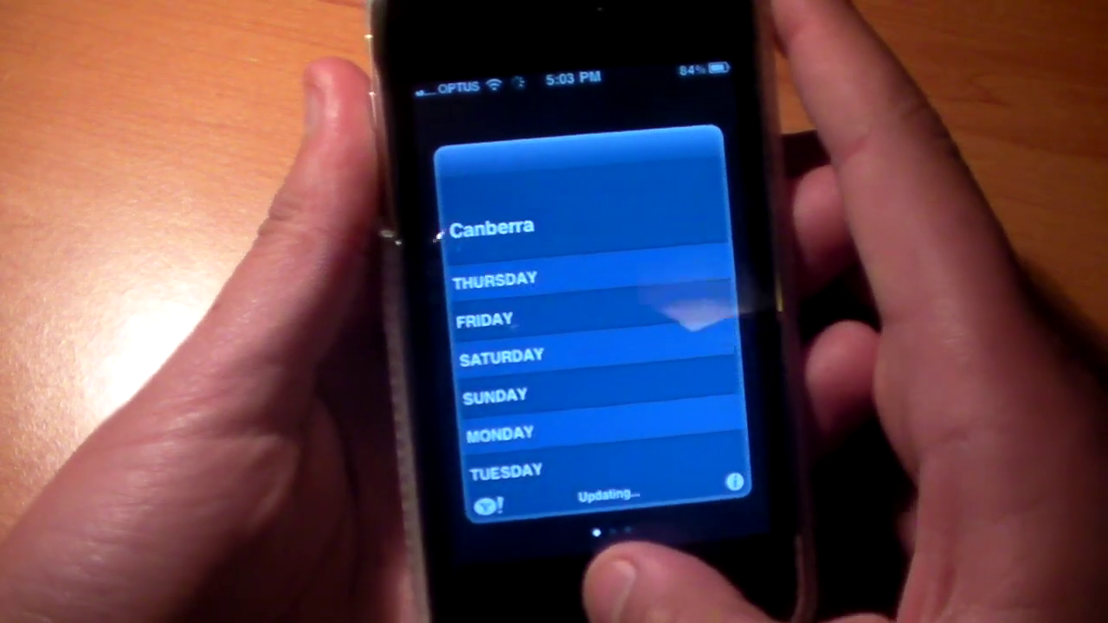